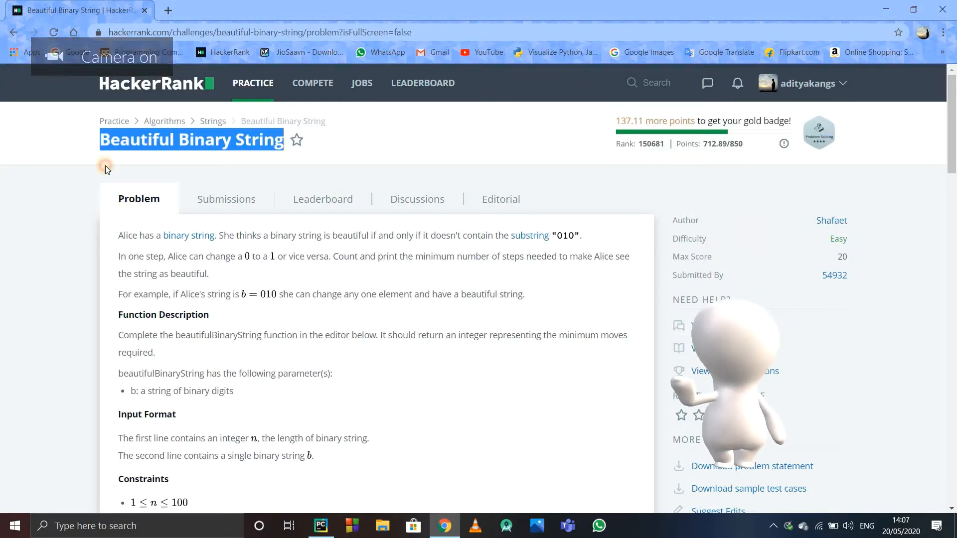
- Scroll down the Beautiful Binary String page through Input Format, Constraints and Sample Input
{"action": "scroll", "scroll_direction": "down", "scroll_amount": 3}
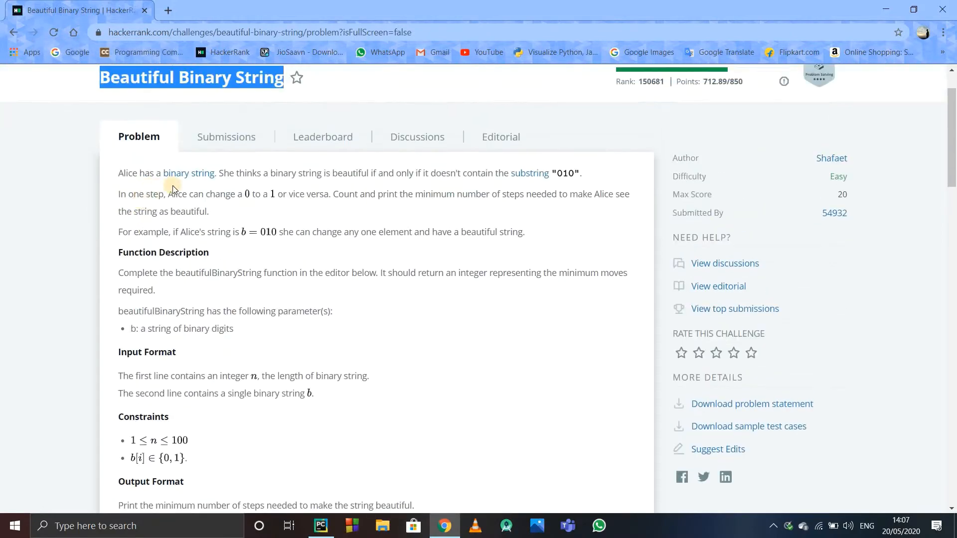
{"action": "mouse_move", "coordinate": [360, 189]}
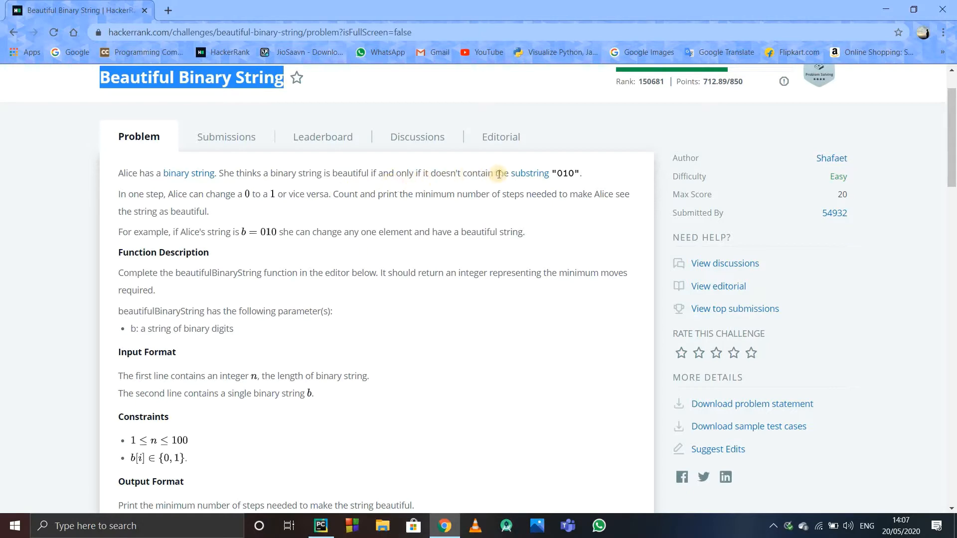
{"action": "scroll", "scroll_direction": "up", "scroll_amount": 3}
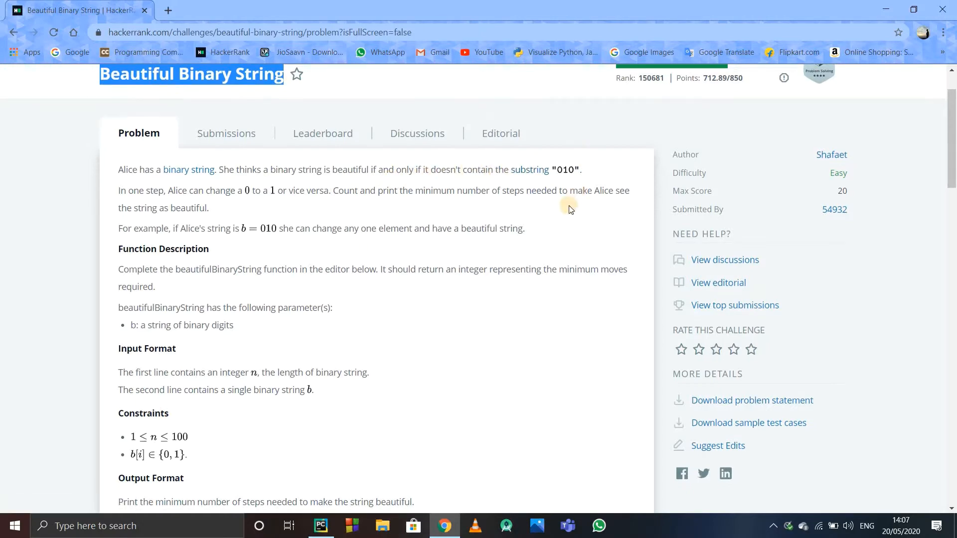
{"action": "scroll", "scroll_direction": "down", "scroll_amount": 3}
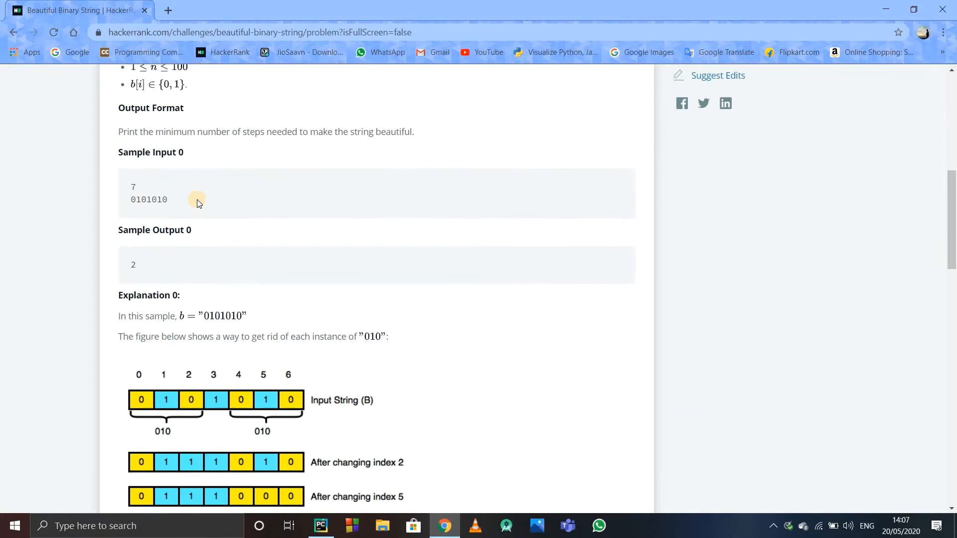
{"action": "scroll", "scroll_direction": "down", "scroll_amount": 3}
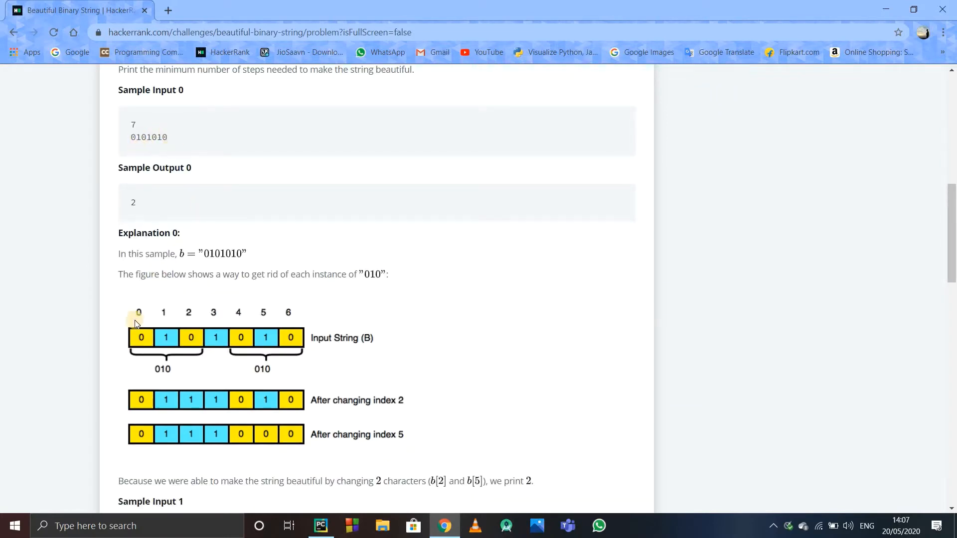
{"action": "mouse_move", "coordinate": [305, 336]}
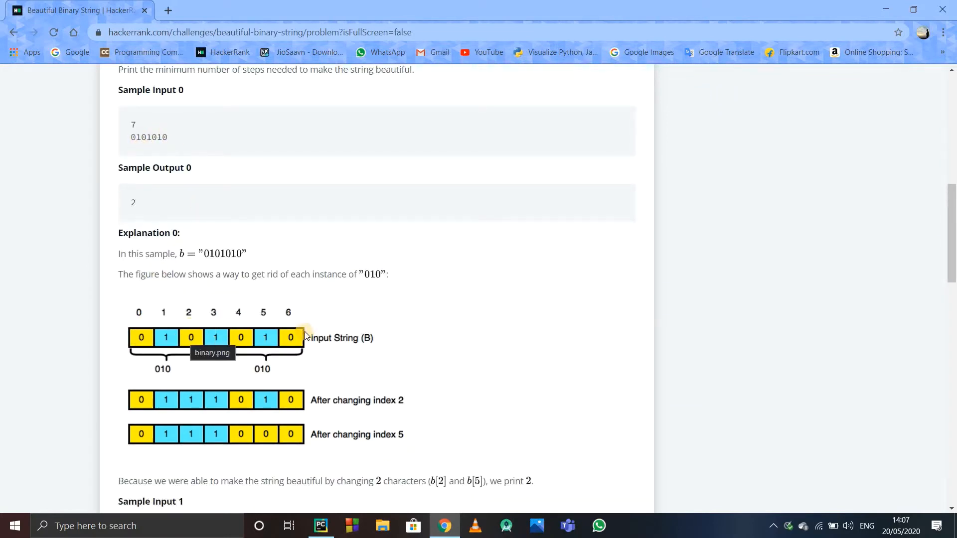
{"action": "mouse_move", "coordinate": [176, 340]}
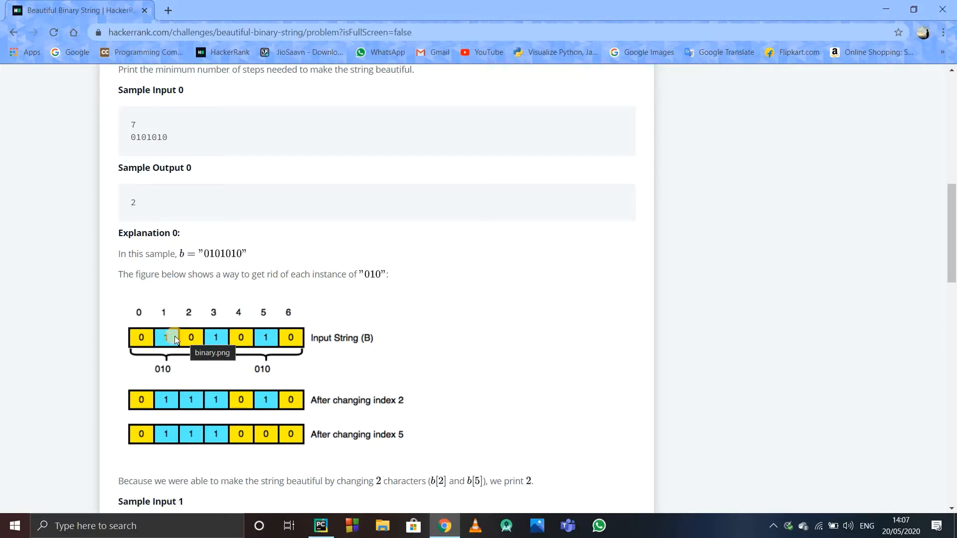
{"action": "mouse_move", "coordinate": [193, 362]}
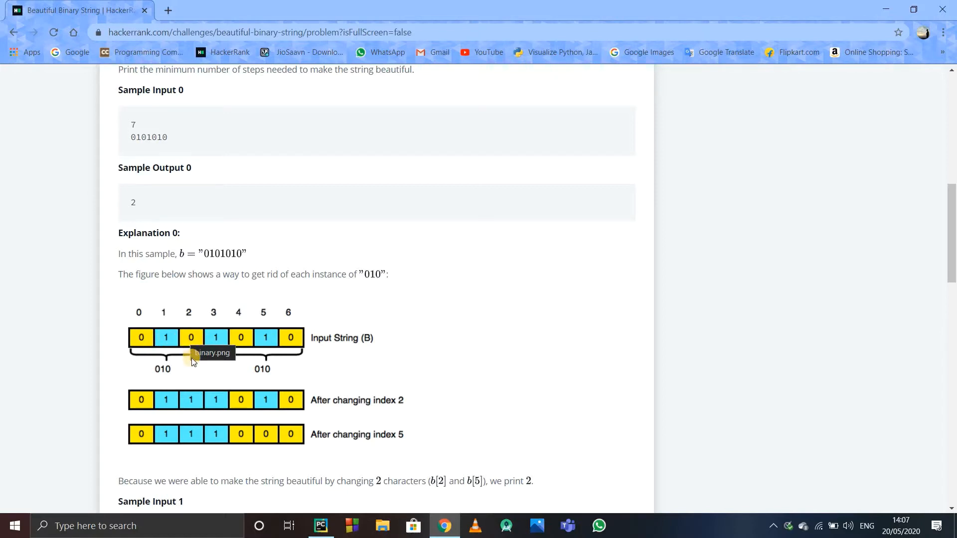
{"action": "mouse_move", "coordinate": [194, 346]}
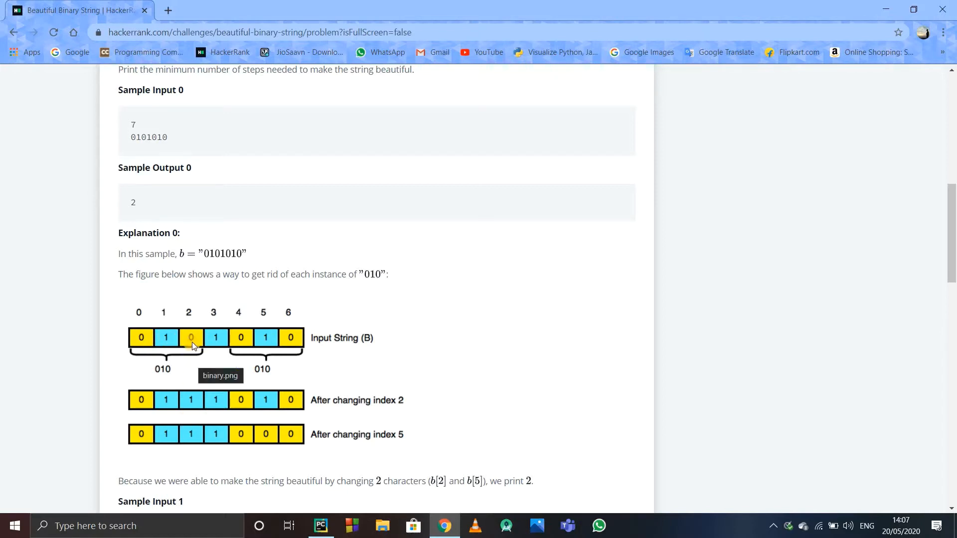
{"action": "mouse_move", "coordinate": [240, 338]}
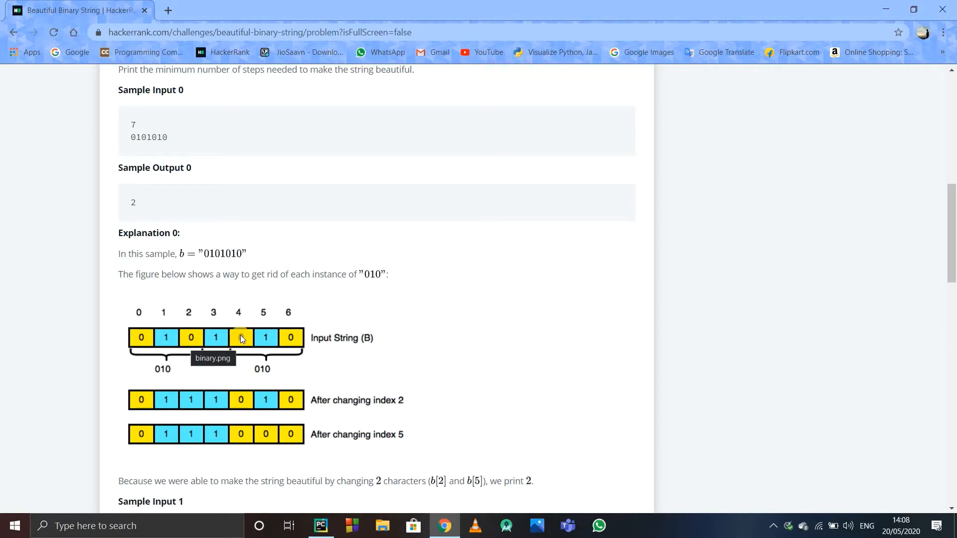
{"action": "mouse_move", "coordinate": [130, 357]}
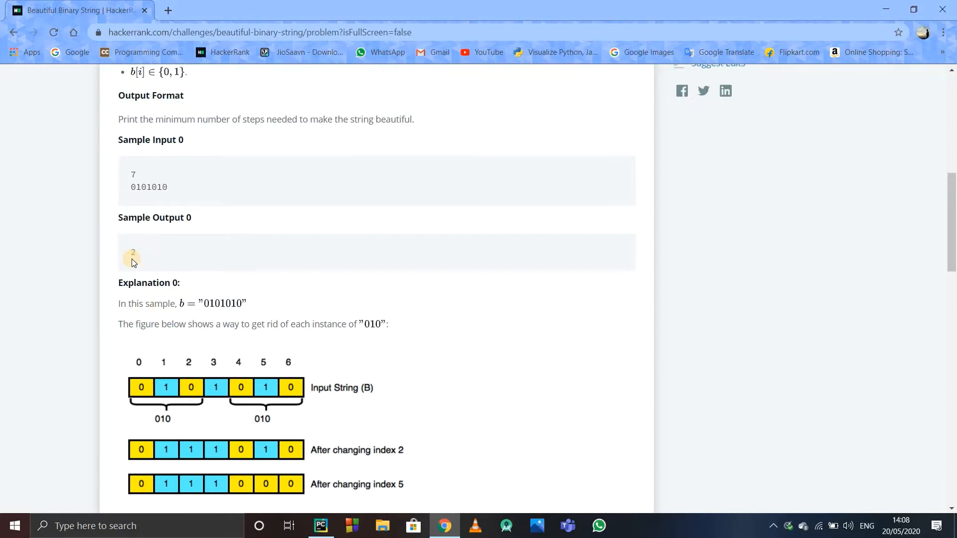
{"action": "scroll", "scroll_direction": "down", "scroll_amount": 3}
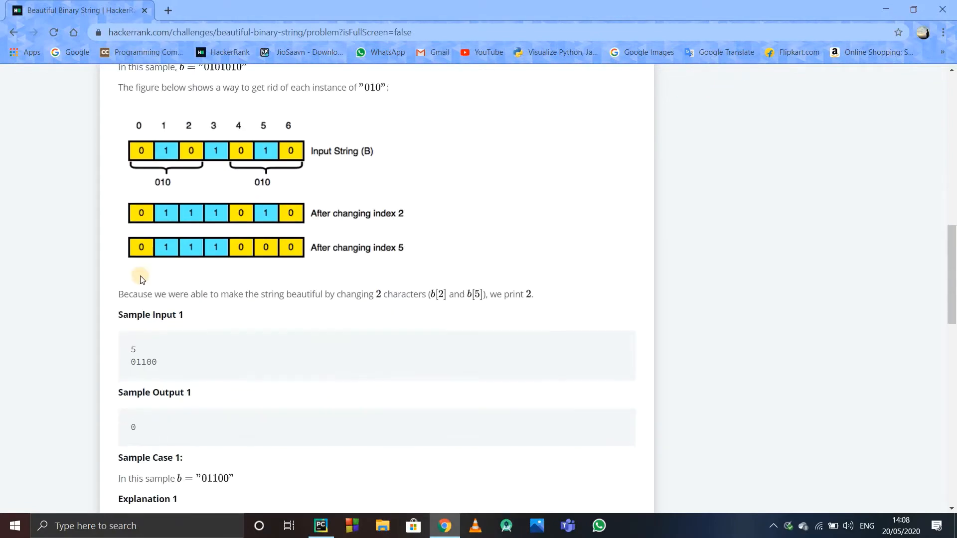
{"action": "scroll", "scroll_direction": "down", "scroll_amount": 3}
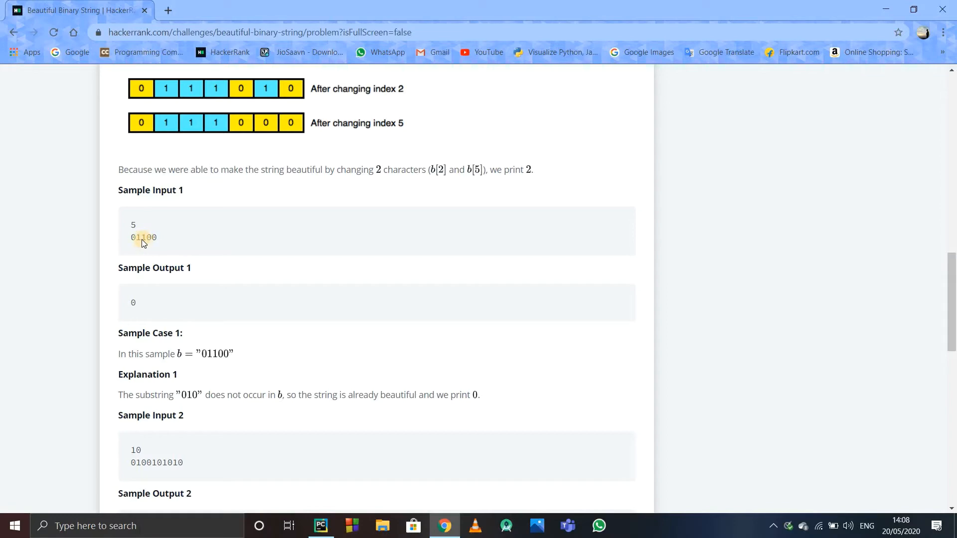
{"action": "scroll", "scroll_direction": "down", "scroll_amount": 3}
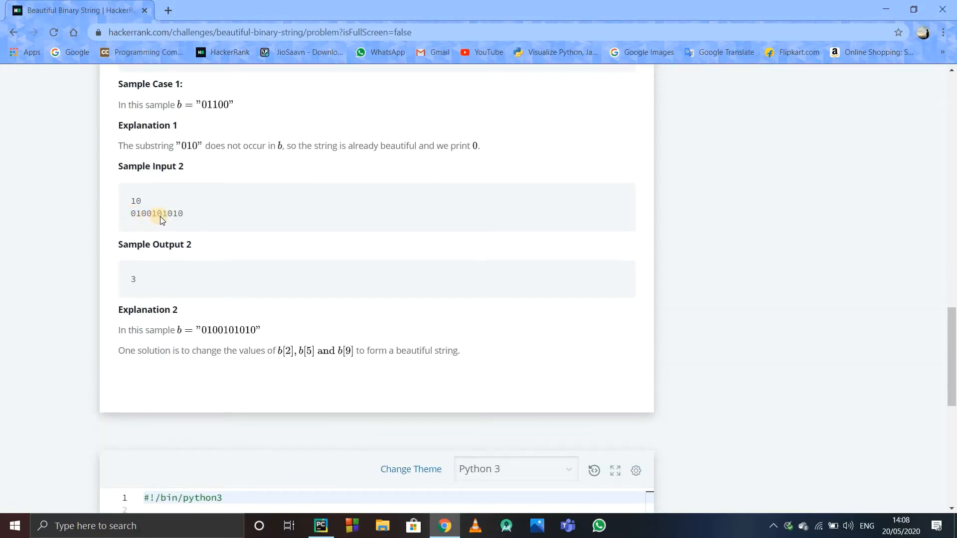
{"action": "mouse_move", "coordinate": [141, 281]}
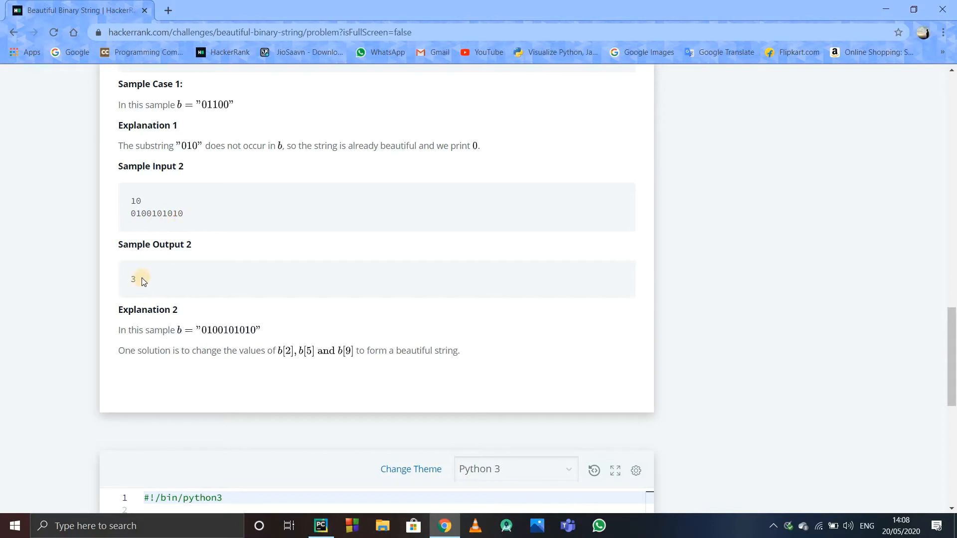
- Scroll back up to reread the input format and constraints
{"action": "scroll", "scroll_direction": "up", "scroll_amount": 3}
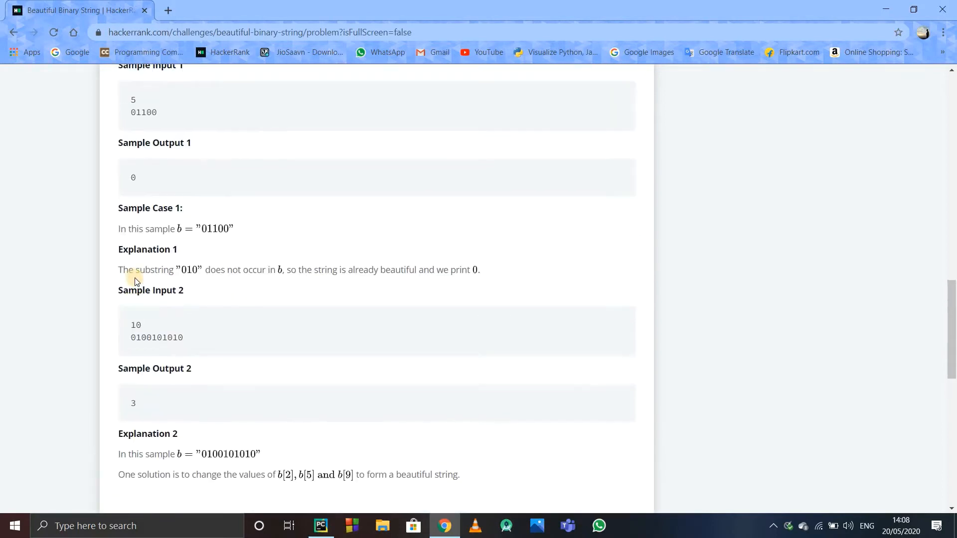
{"action": "mouse_move", "coordinate": [137, 340]}
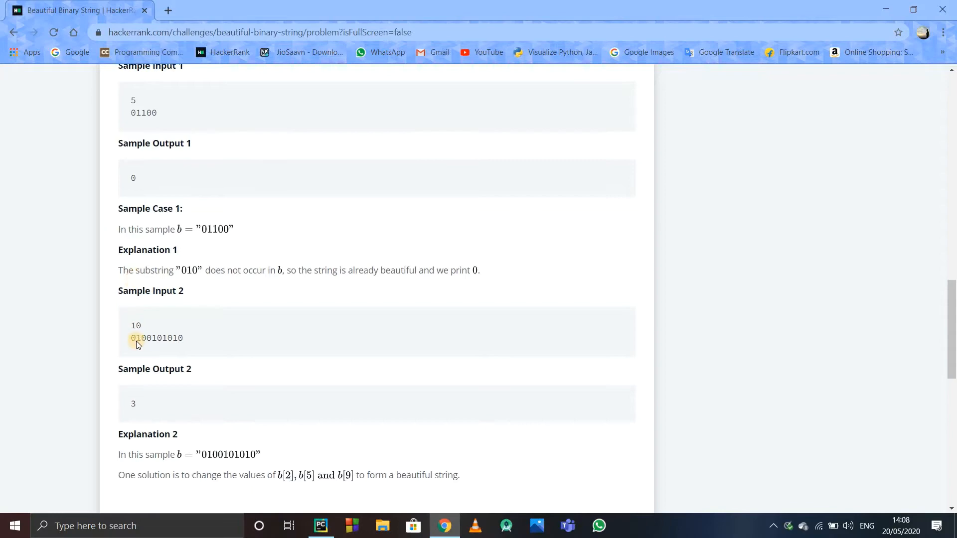
{"action": "scroll", "scroll_direction": "up", "scroll_amount": 3}
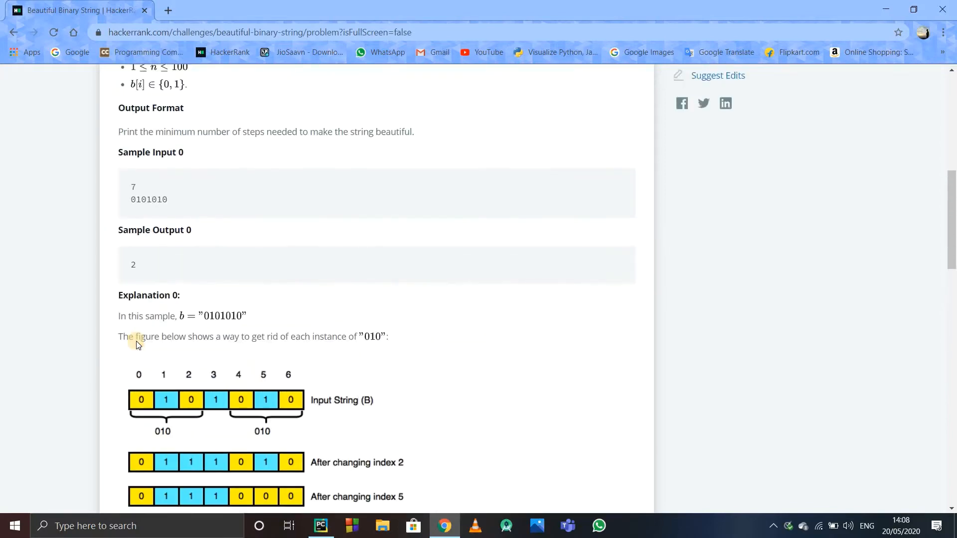
{"action": "scroll", "scroll_direction": "up", "scroll_amount": 3}
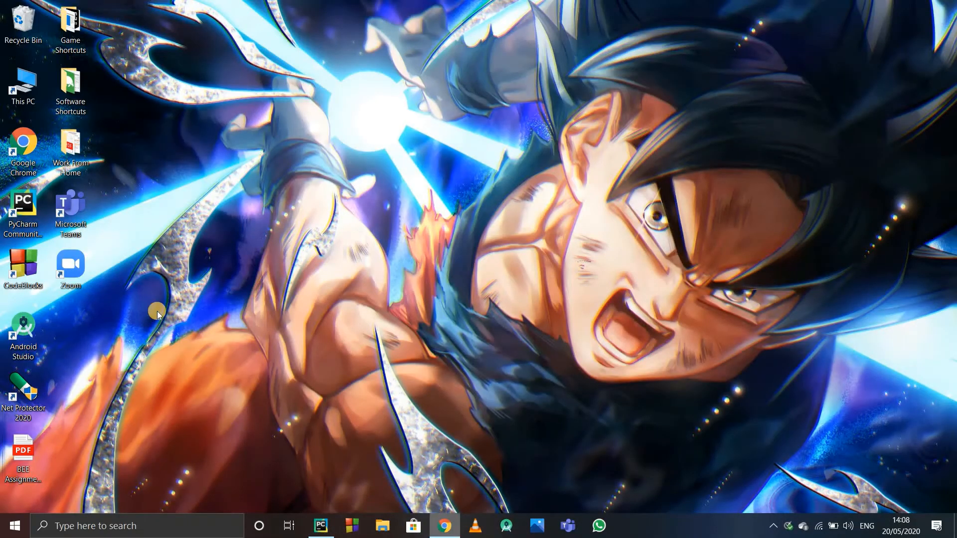
{"action": "left_click", "coordinate": [444, 525]}
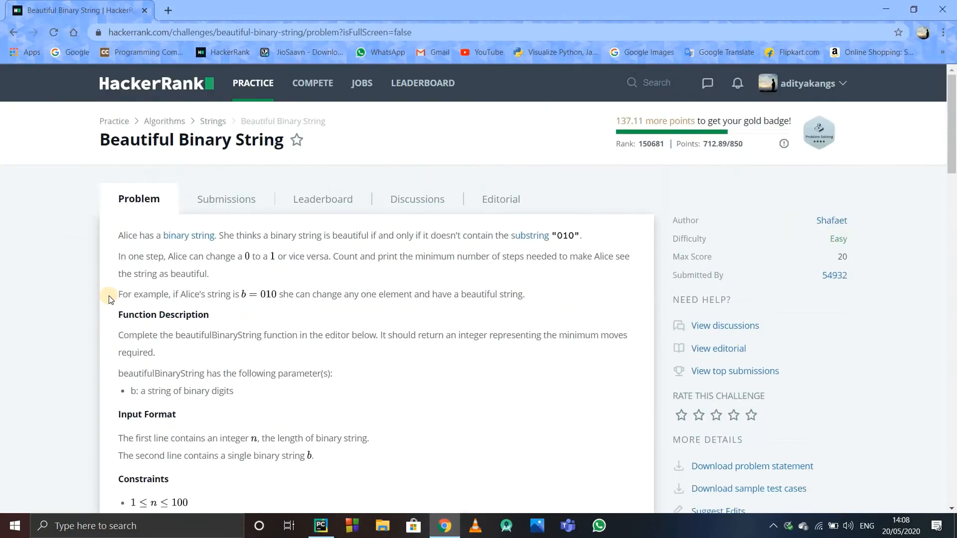
{"action": "scroll", "scroll_direction": "down", "scroll_amount": 3}
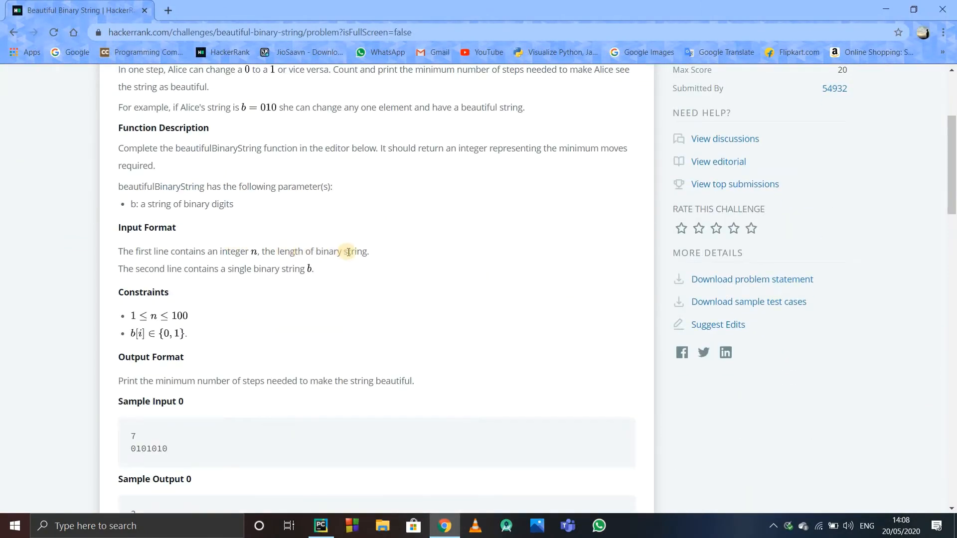
{"action": "mouse_move", "coordinate": [444, 526]}
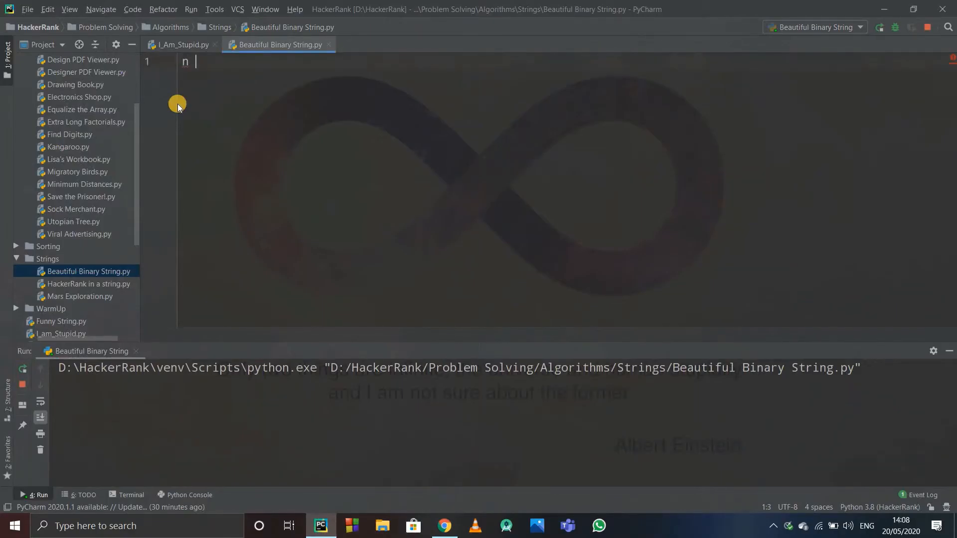
- Write the lines n = int(input()) and s = input() to read the input
{"action": "type", "text": "= int(inpp)"}
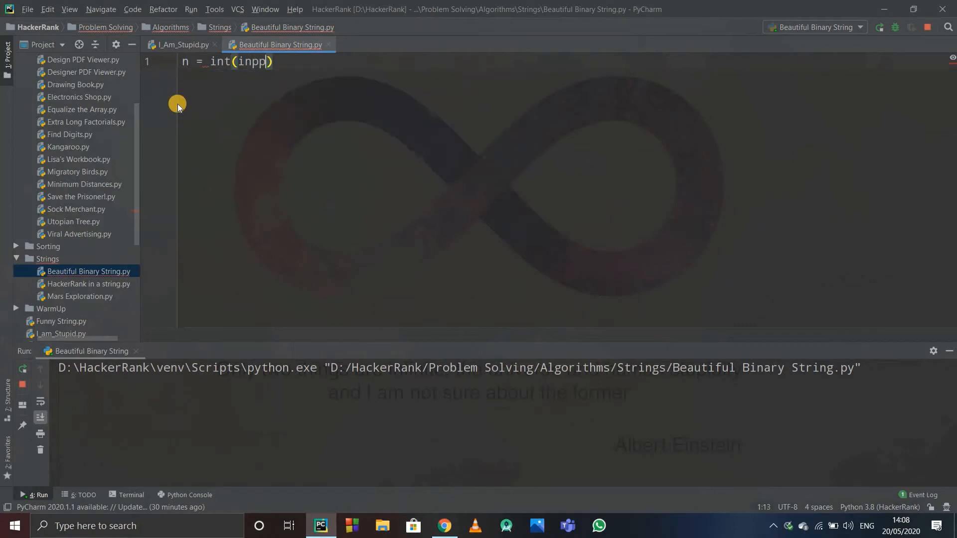
{"action": "key", "text": "backspace"}
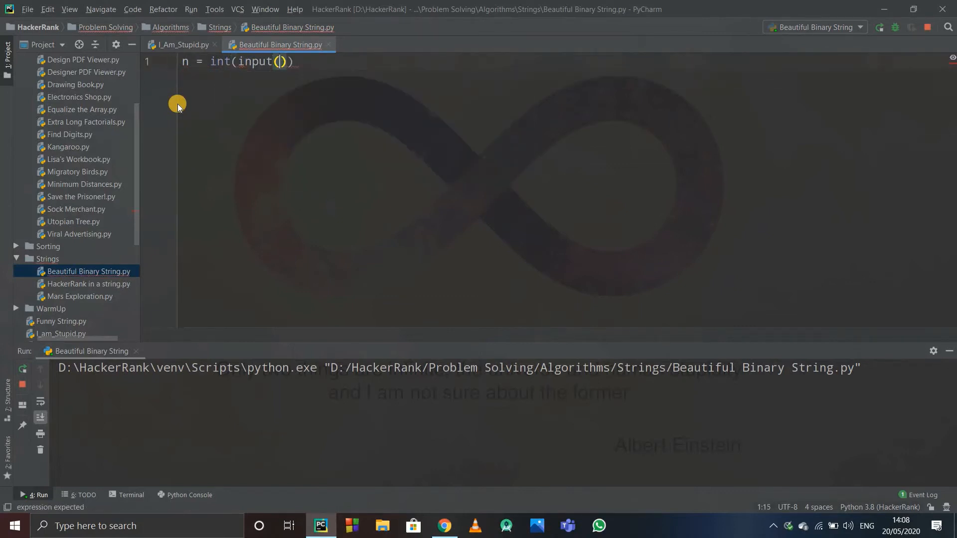
{"action": "type", "text": "s ="}
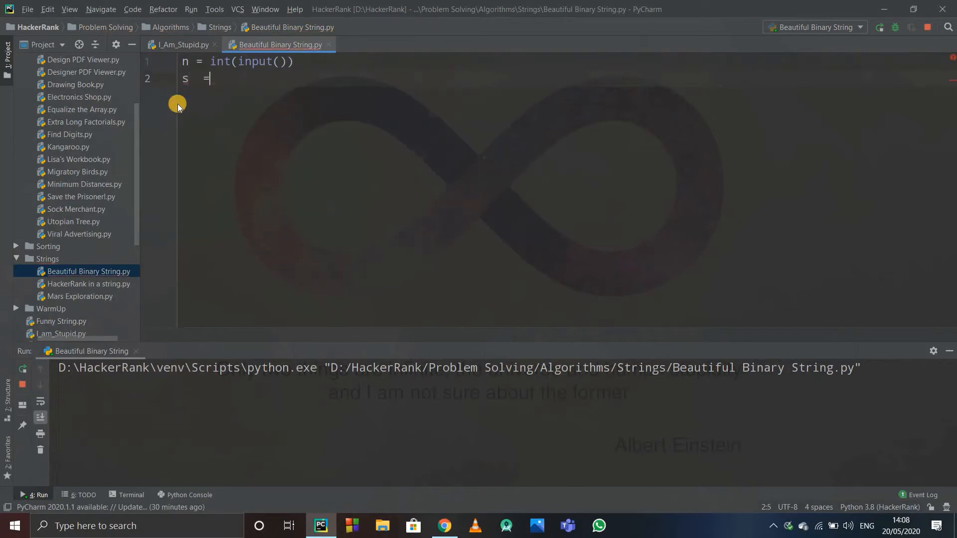
{"action": "type", "text": "input()"}
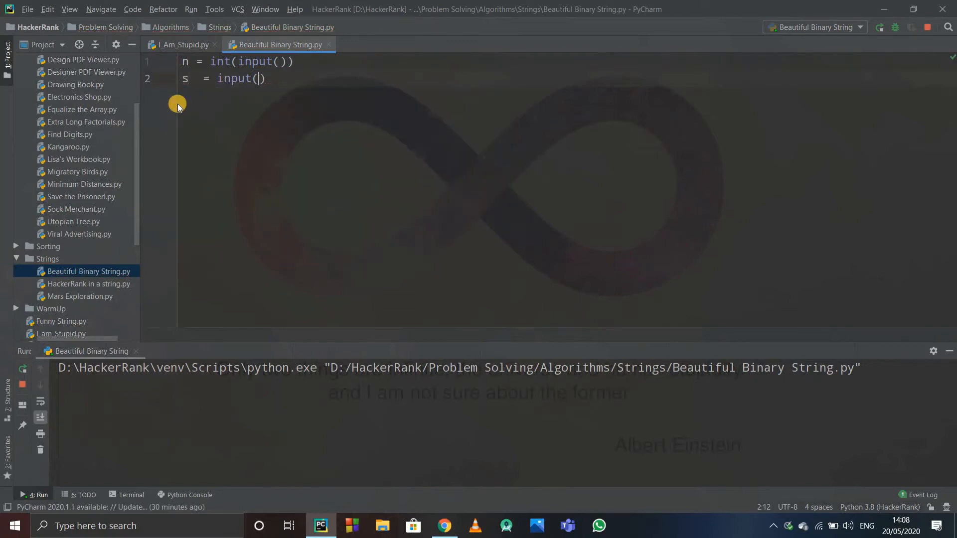
{"action": "key", "text": "Return"}
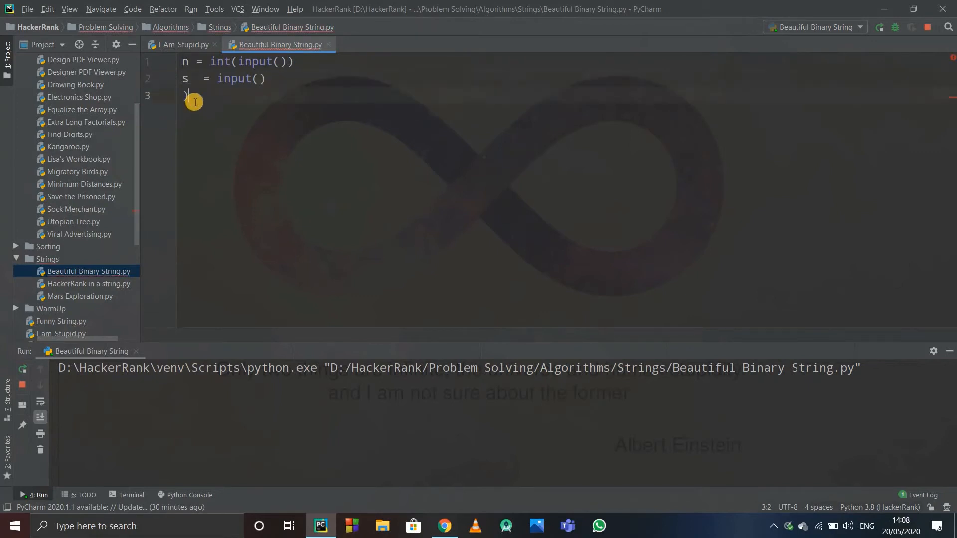
- Write print(s.count("010")) as the output line, dropping a mistaken compile call
{"action": "type", "text": "p"}
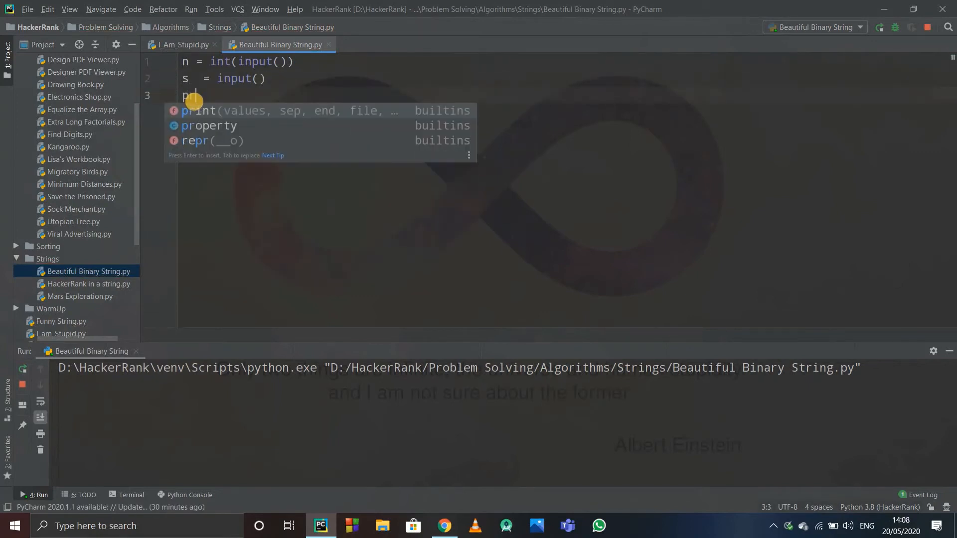
{"action": "type", "text": "rint(s)"}
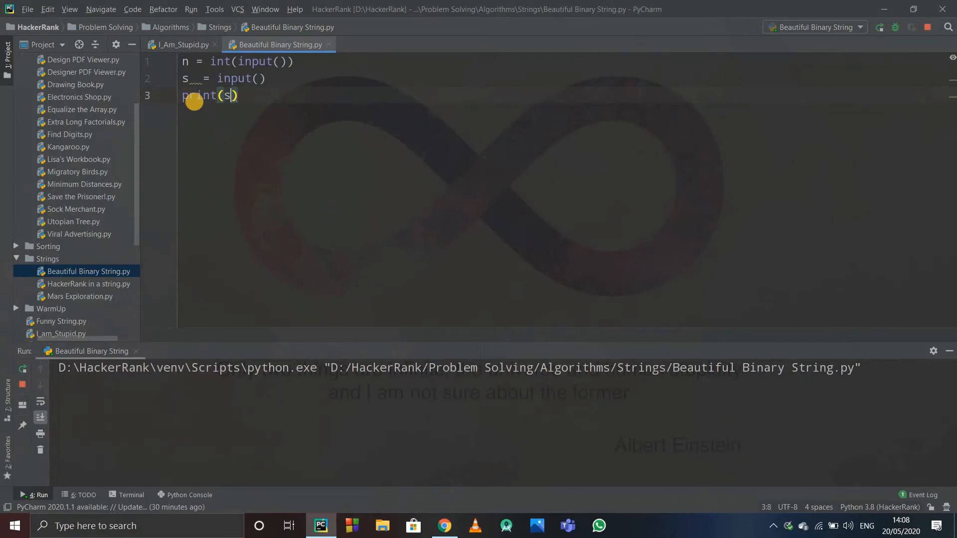
{"action": "type", "text": ",compile("}
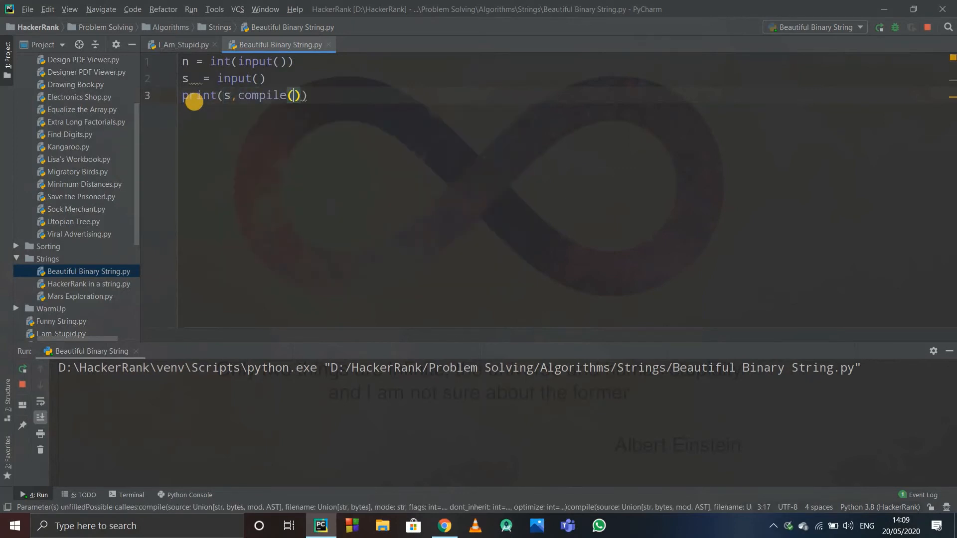
{"action": "key", "text": "Backspace"}
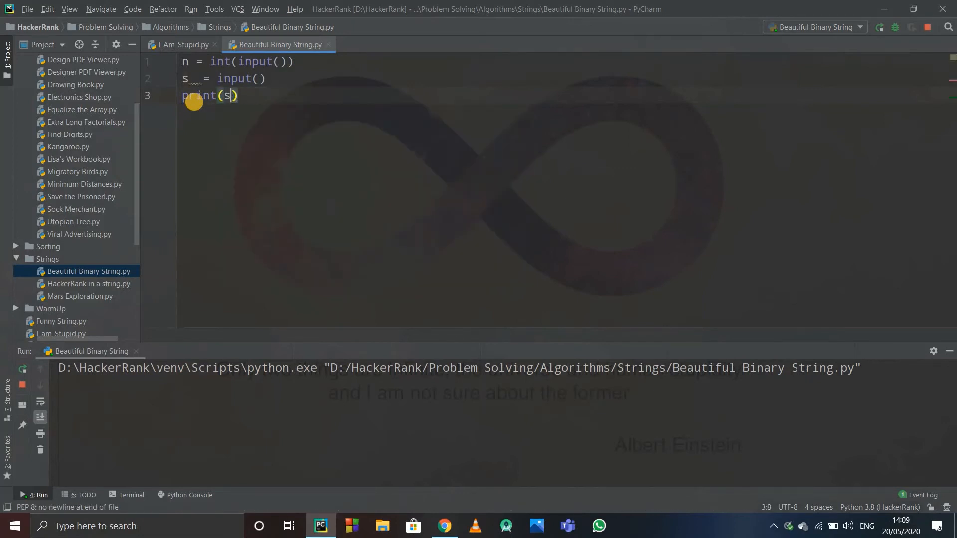
{"action": "type", "text": ".count("}
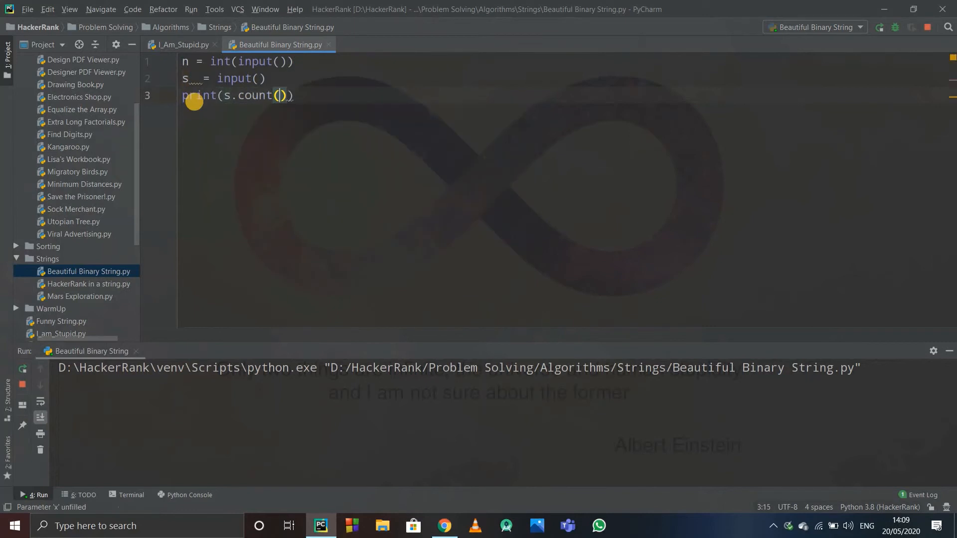
{"action": "type", "text": "\"010\""}
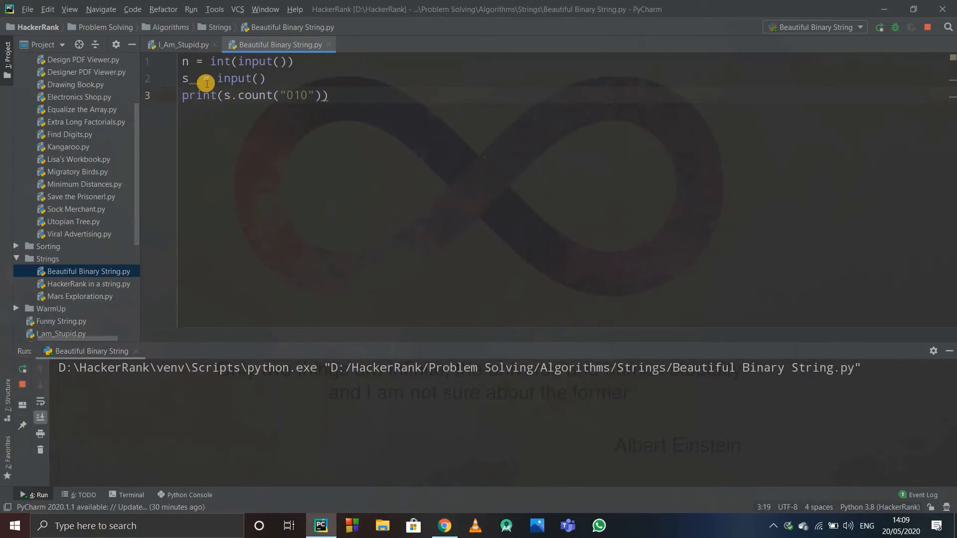
- Clean up the extra space on line 2 and select the whole solution
{"action": "left_click", "coordinate": [205, 80]}
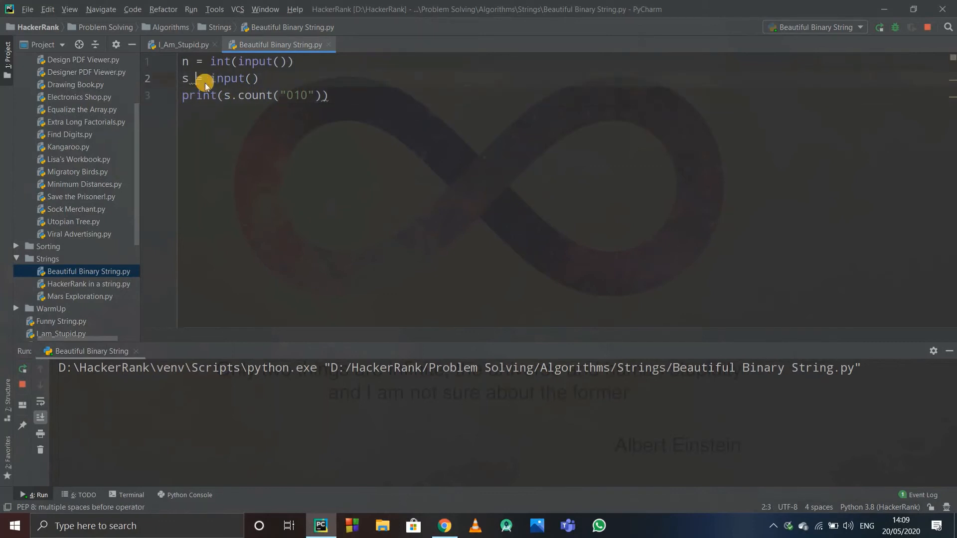
{"action": "mouse_move", "coordinate": [466, 403]}
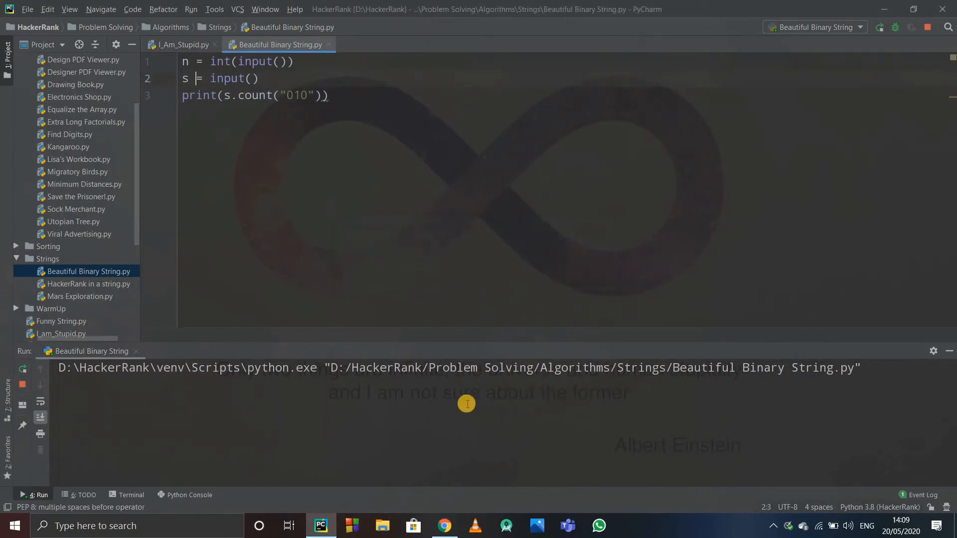
{"action": "key", "text": "ctrl+a"}
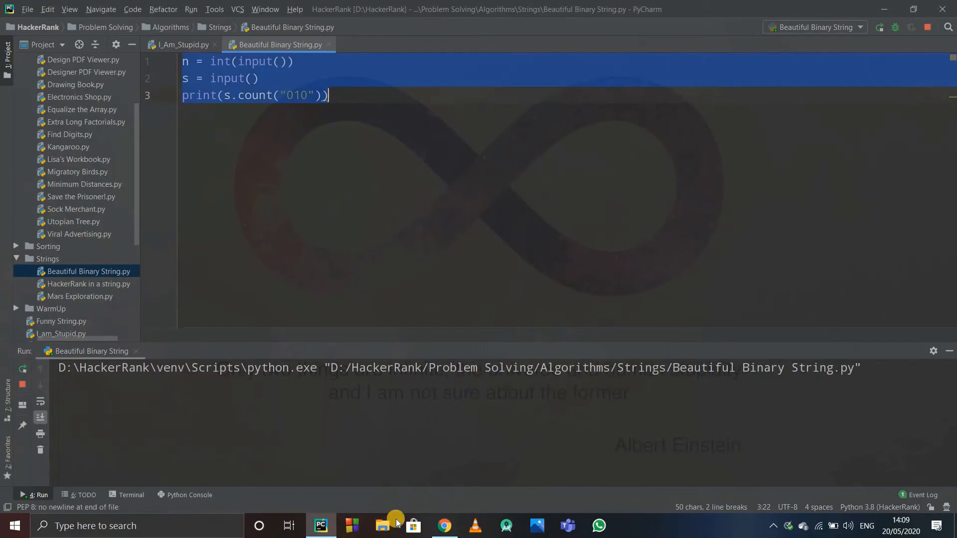
- Paste the solution into HackerRank, submit it and review Test case 0 among the passing results
{"action": "left_click", "coordinate": [444, 525]}
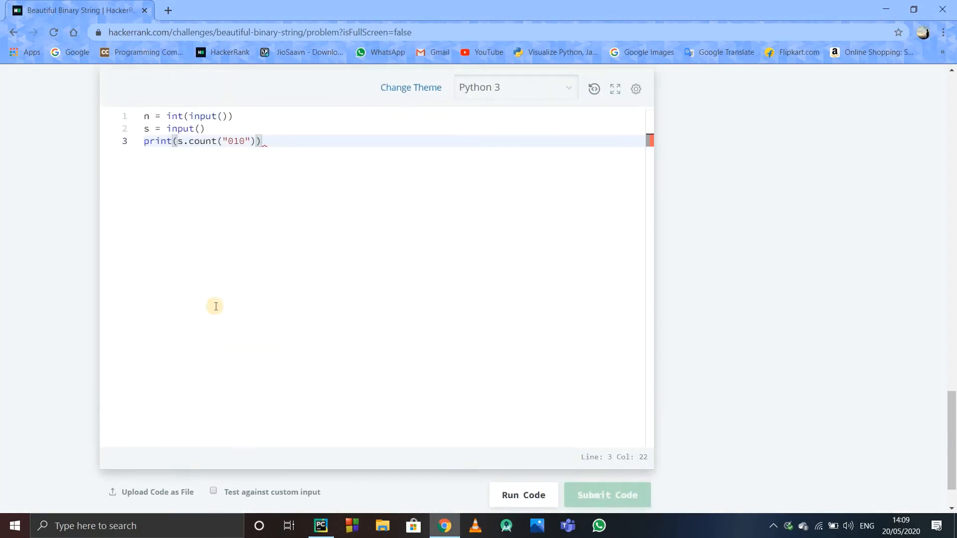
{"action": "left_click", "coordinate": [607, 496]}
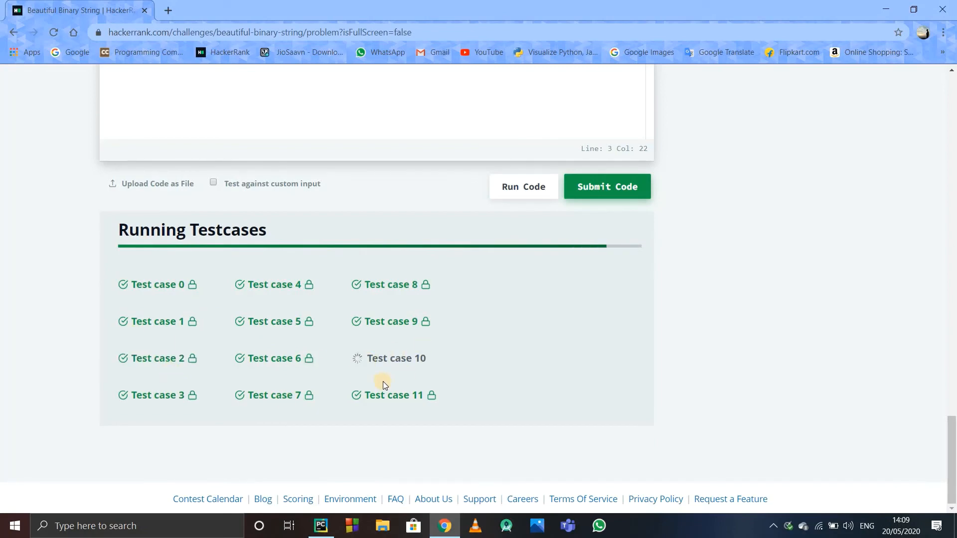
{"action": "mouse_move", "coordinate": [357, 371]}
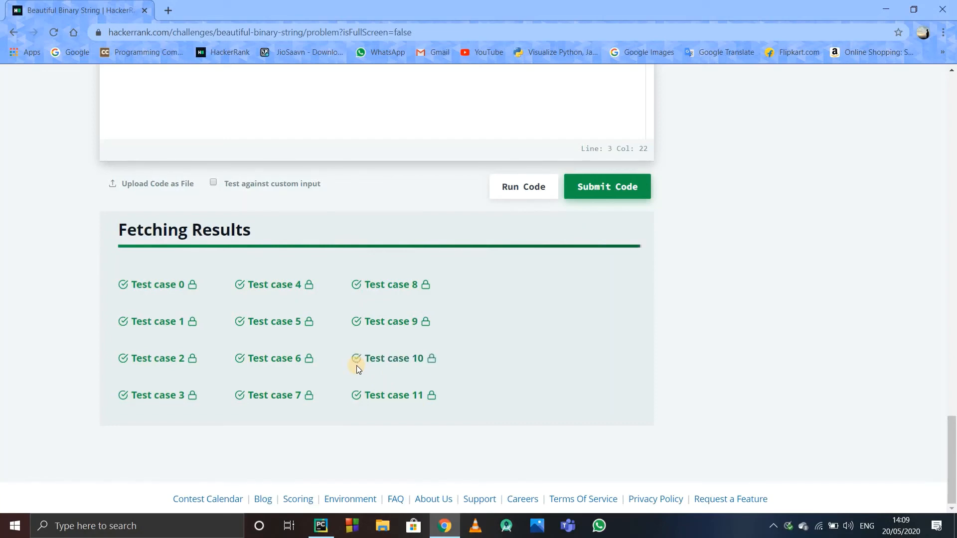
{"action": "left_click", "coordinate": [607, 186]}
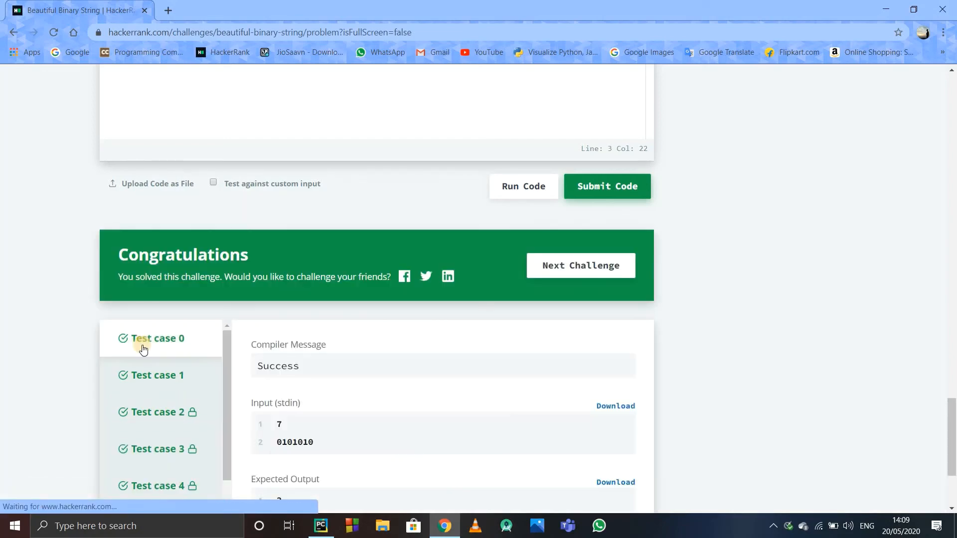
{"action": "scroll", "scroll_direction": "down", "scroll_amount": 3}
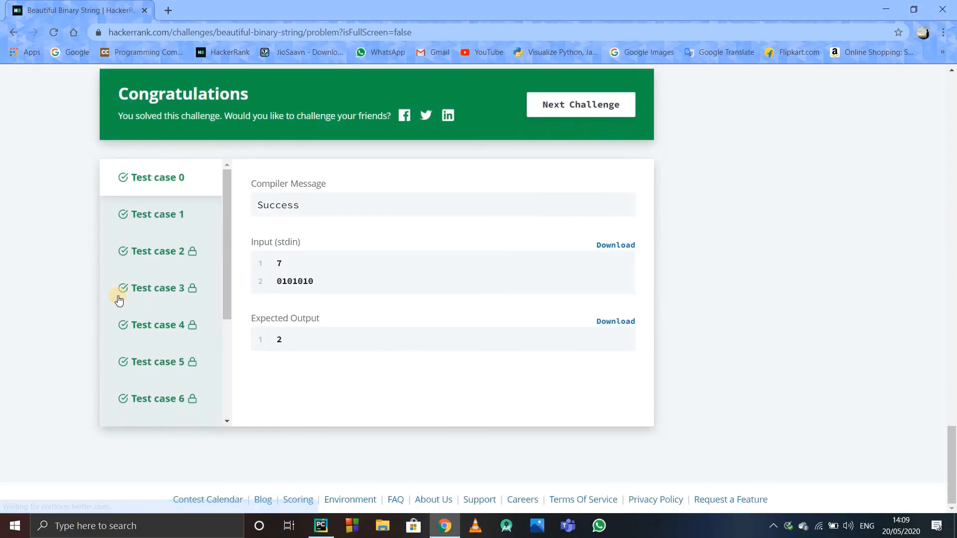